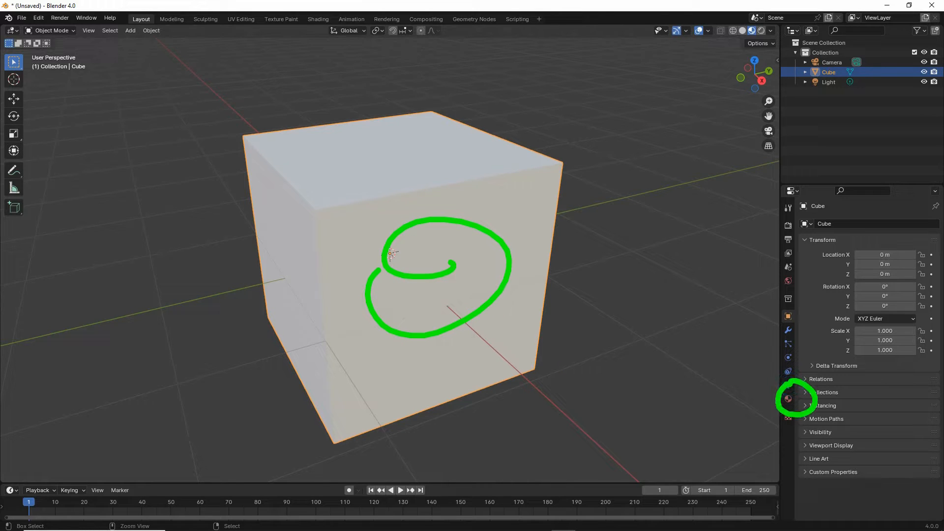
Show the default Cube's Material Properties with its Principled BSDF surface.
{"action": "left_click", "coordinate": [788, 399]}
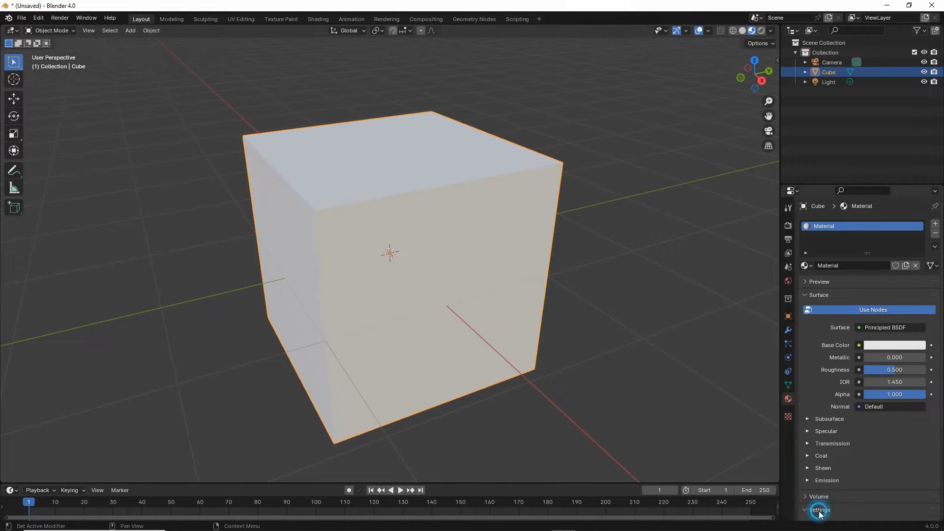
Set the cube material's Blend Mode to Alpha Blend under Settings.
{"action": "left_click", "coordinate": [819, 511]}
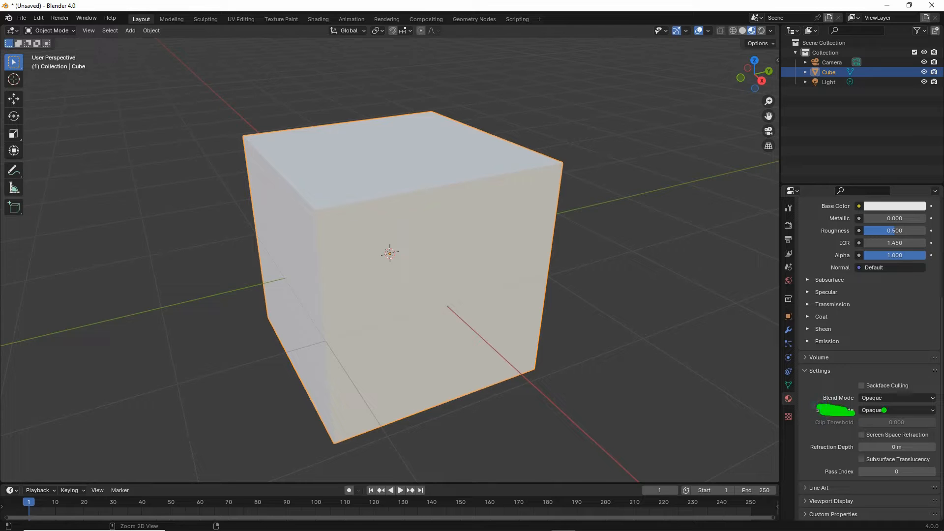
{"action": "left_click", "coordinate": [895, 410]}
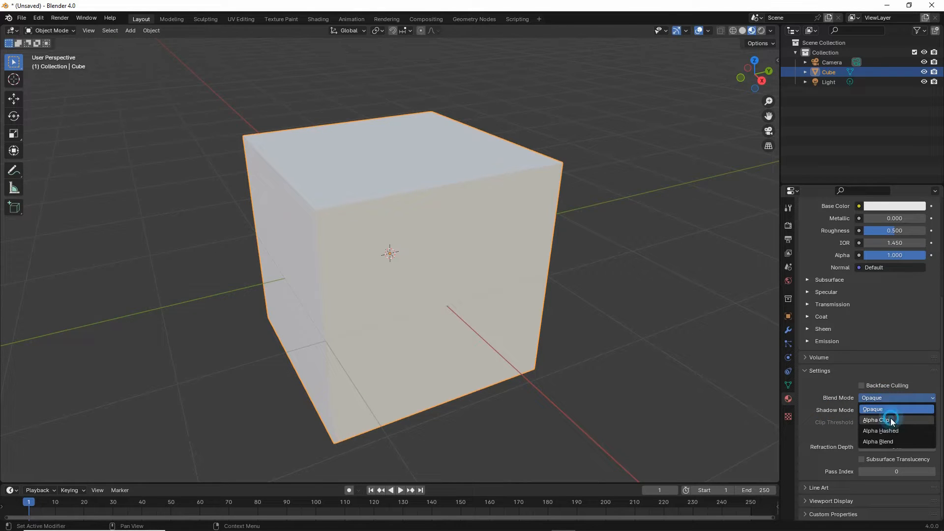
{"action": "left_click", "coordinate": [881, 431]}
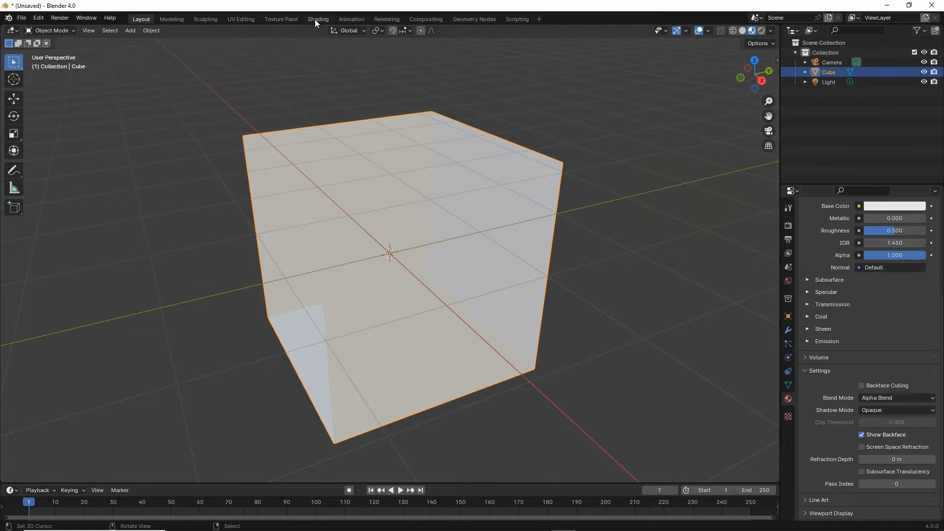
Switch to the Shading workspace to see the cube's Principled BSDF nodes.
{"action": "left_click", "coordinate": [318, 19]}
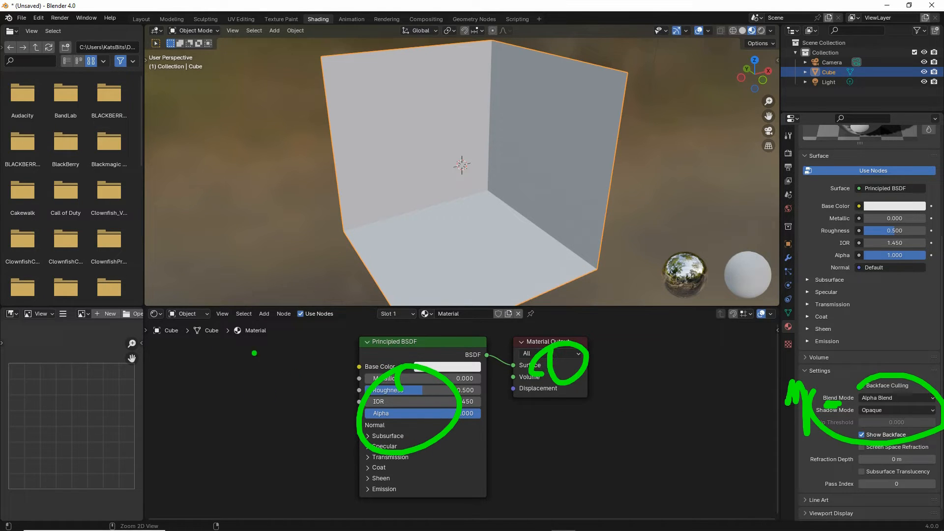
Add an Image Texture loading alpha (e).tga and link its Color to Base Color.
{"action": "left_click", "coordinate": [264, 314]}
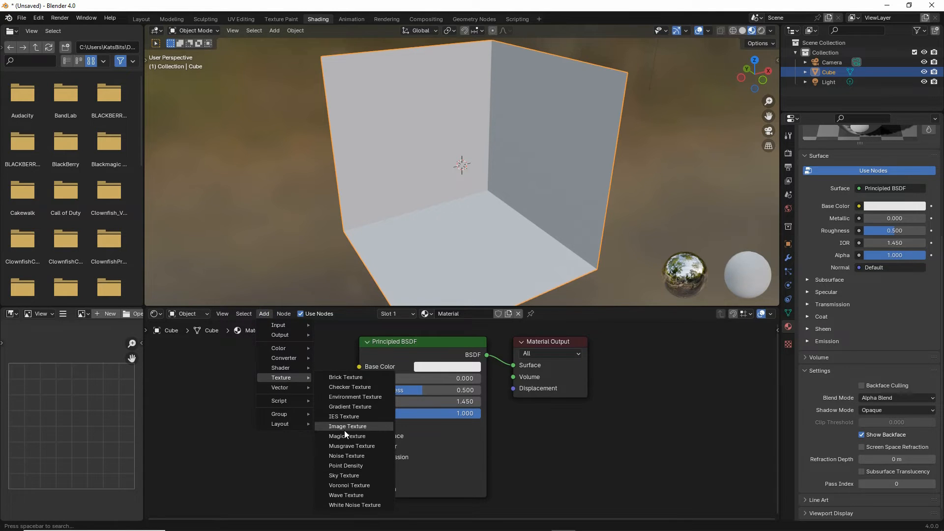
{"action": "mouse_move", "coordinate": [348, 432]}
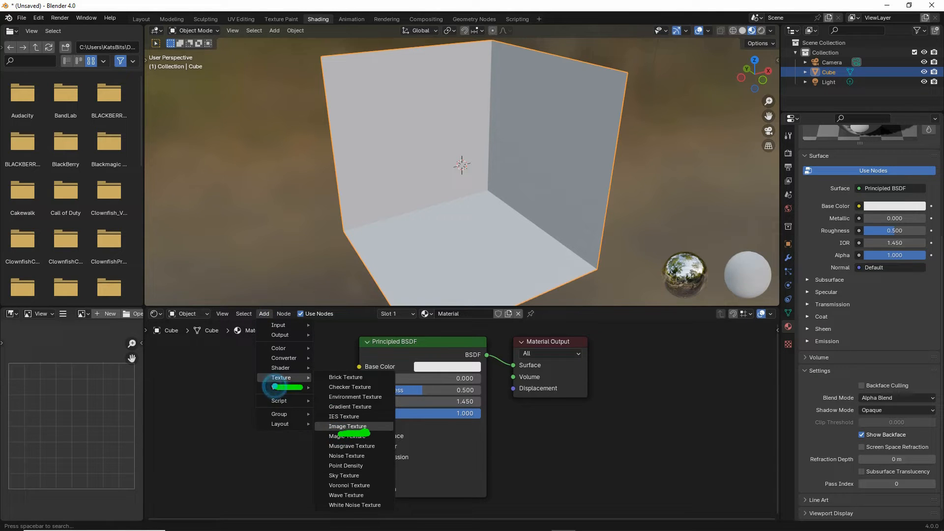
{"action": "mouse_move", "coordinate": [278, 325]}
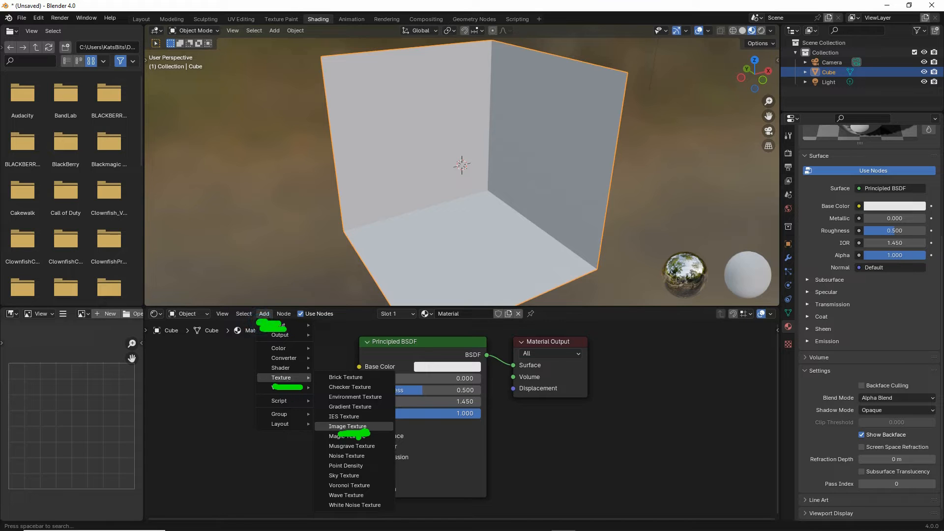
{"action": "left_click", "coordinate": [348, 427]}
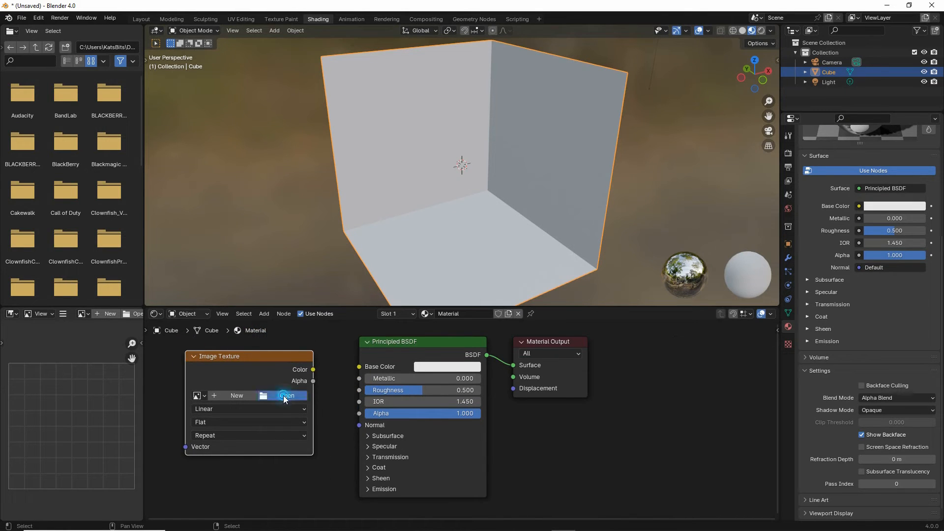
{"action": "left_click", "coordinate": [286, 396]}
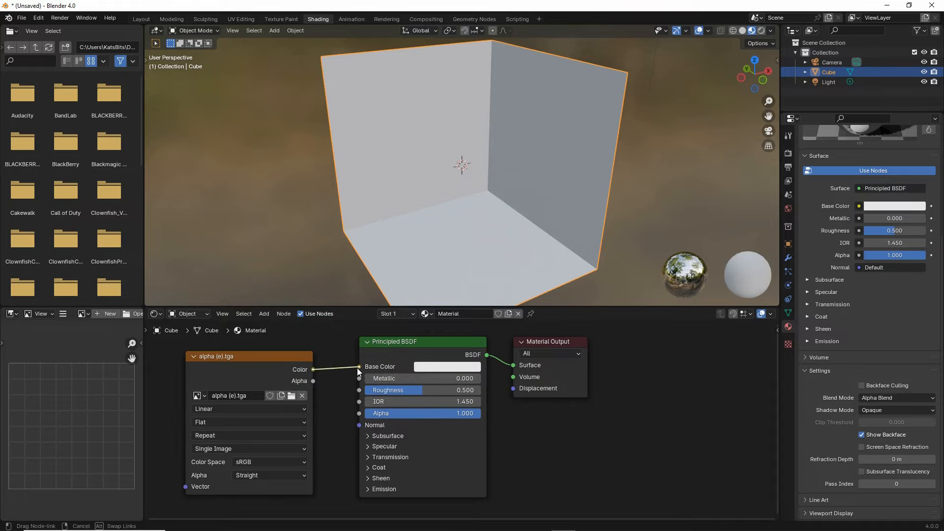
{"action": "left_click", "coordinate": [358, 366]}
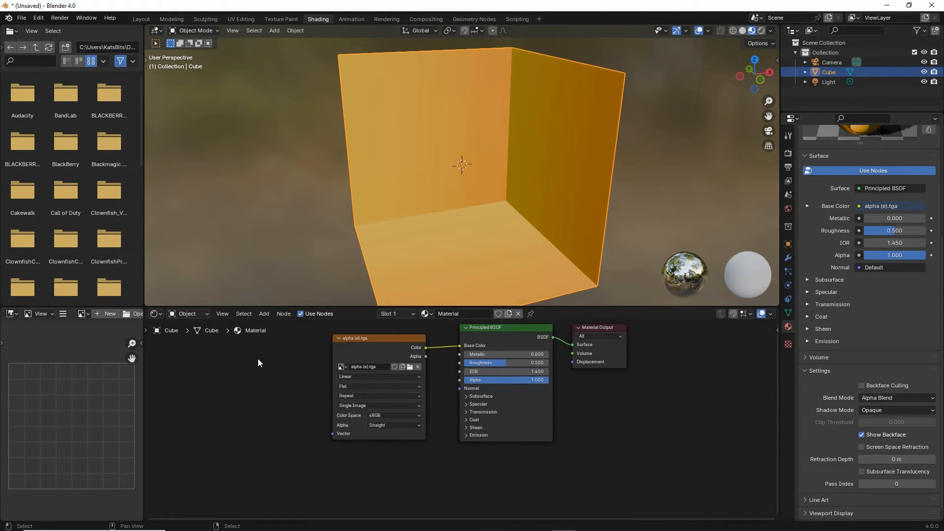
Add a second, empty Image Texture node beside the alpha (e).tga texture.
{"action": "left_click", "coordinate": [264, 314]}
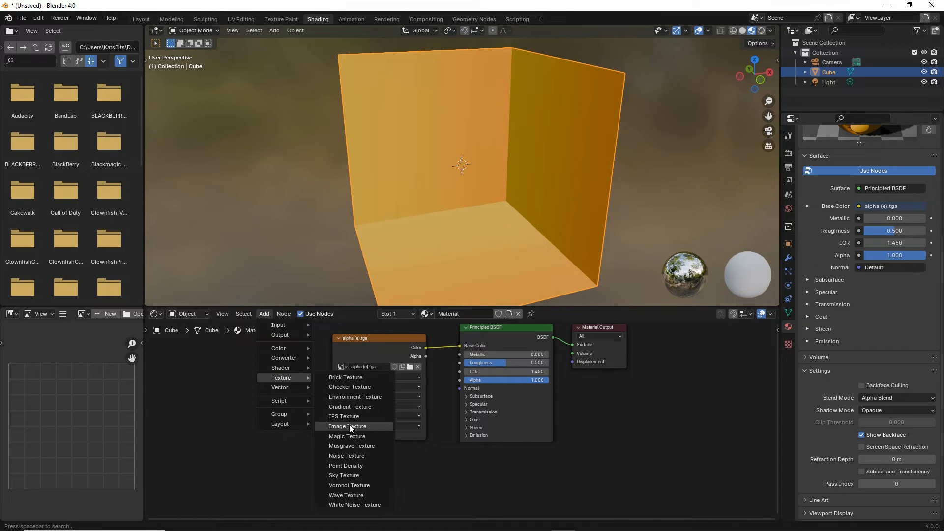
{"action": "mouse_move", "coordinate": [348, 426]}
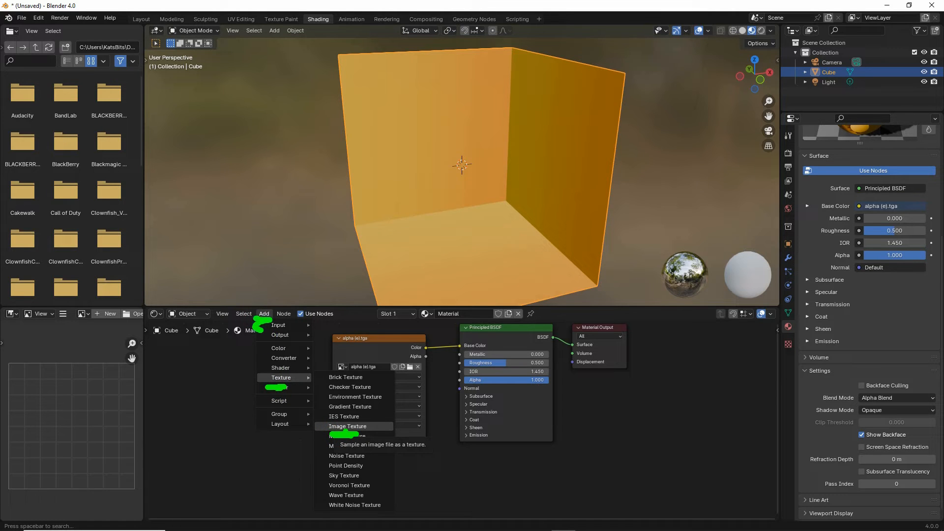
{"action": "left_click", "coordinate": [348, 427]}
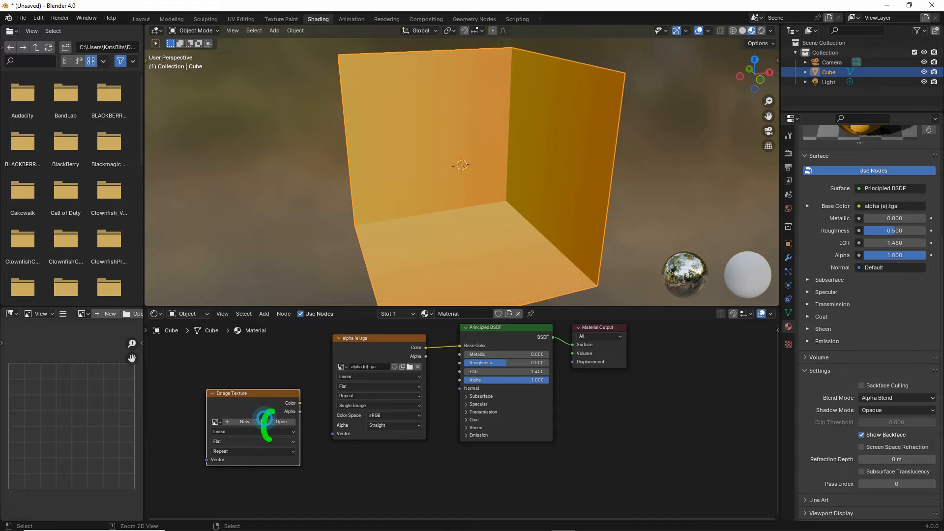
Open opacity (d).tga from the Blender 2.80 recent folder into the new node.
{"action": "left_click", "coordinate": [281, 422]}
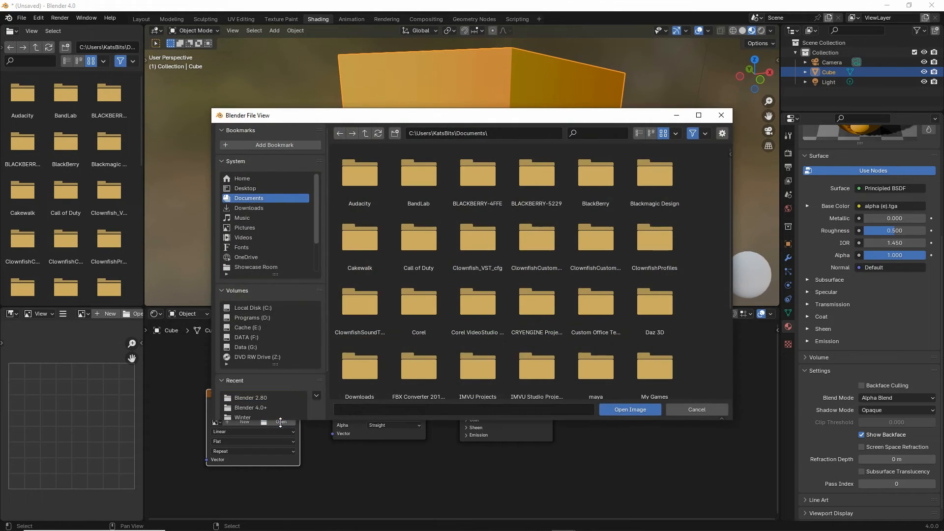
{"action": "left_click", "coordinate": [250, 397]}
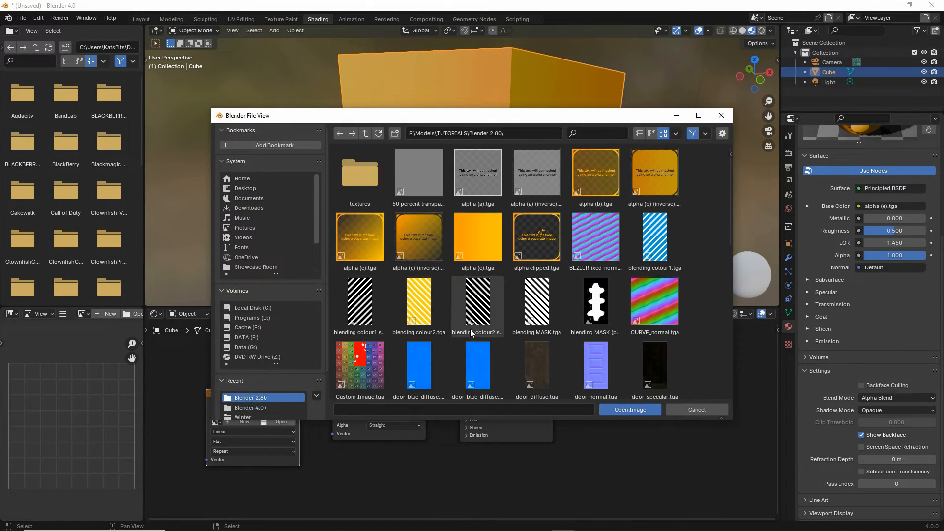
{"action": "scroll", "scroll_direction": "down", "scroll_amount": 3}
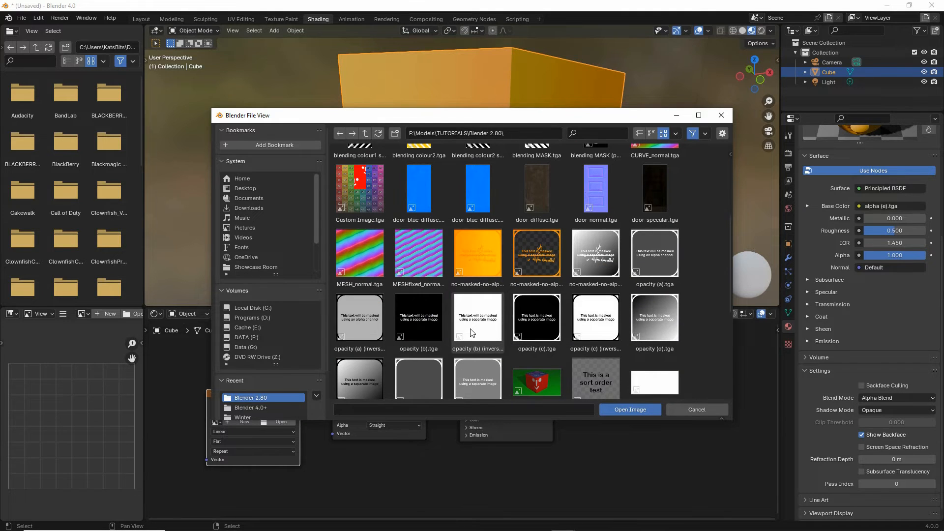
{"action": "mouse_move", "coordinate": [478, 319]}
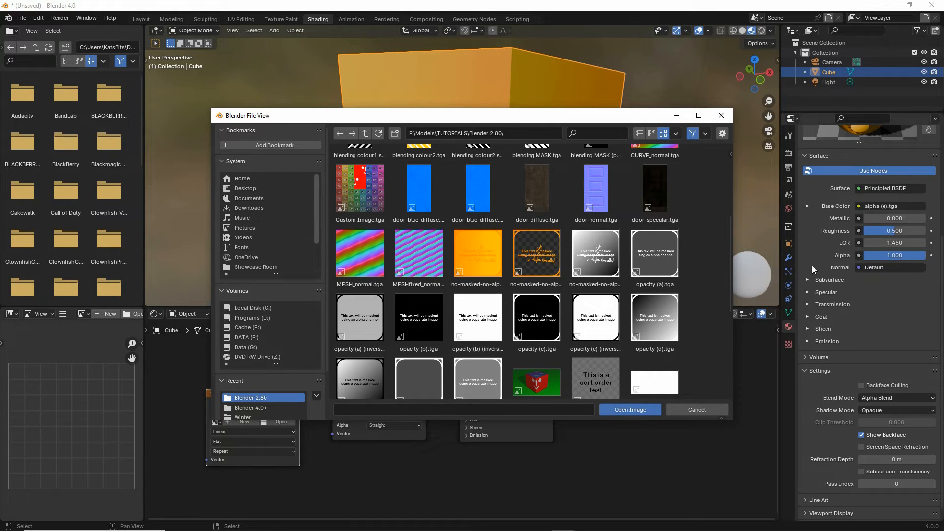
{"action": "left_click", "coordinate": [655, 318]}
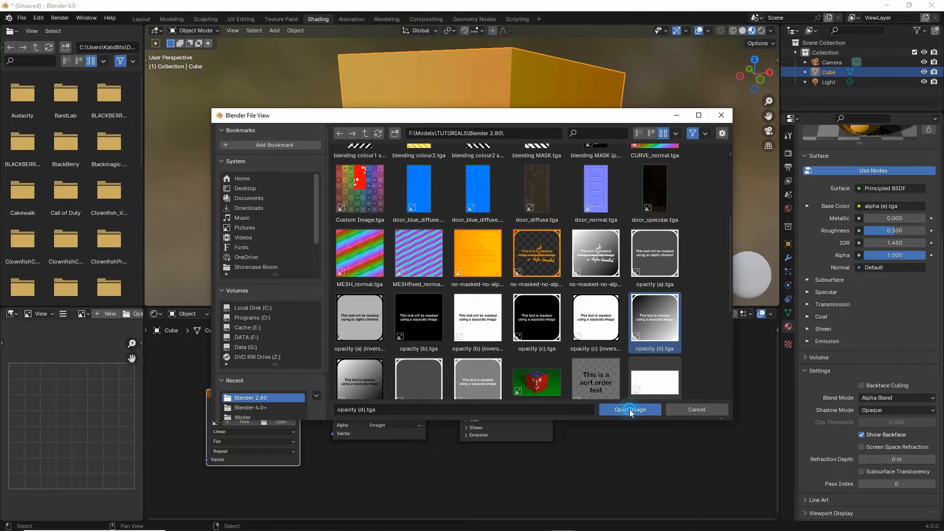
{"action": "left_click", "coordinate": [629, 410]}
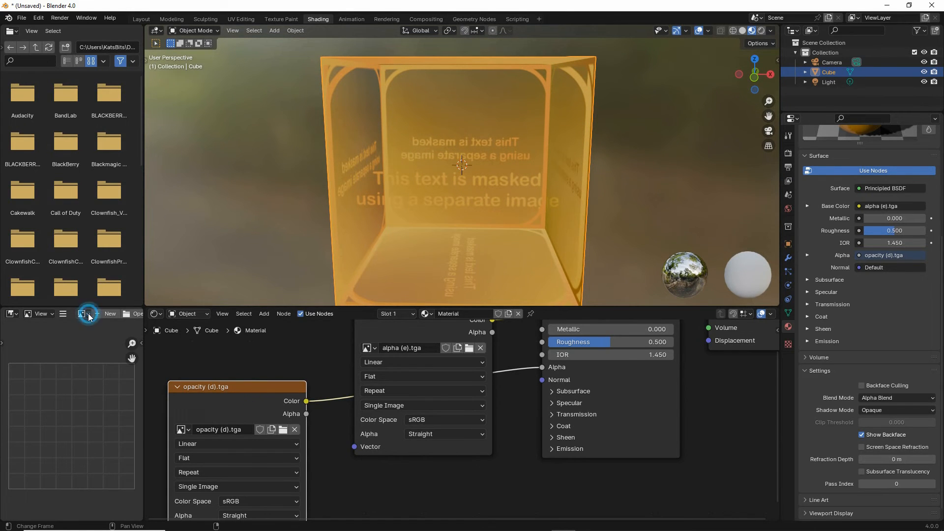
Display opacity (d).tga in the Image Editor via its browse menu.
{"action": "left_click", "coordinate": [83, 313]}
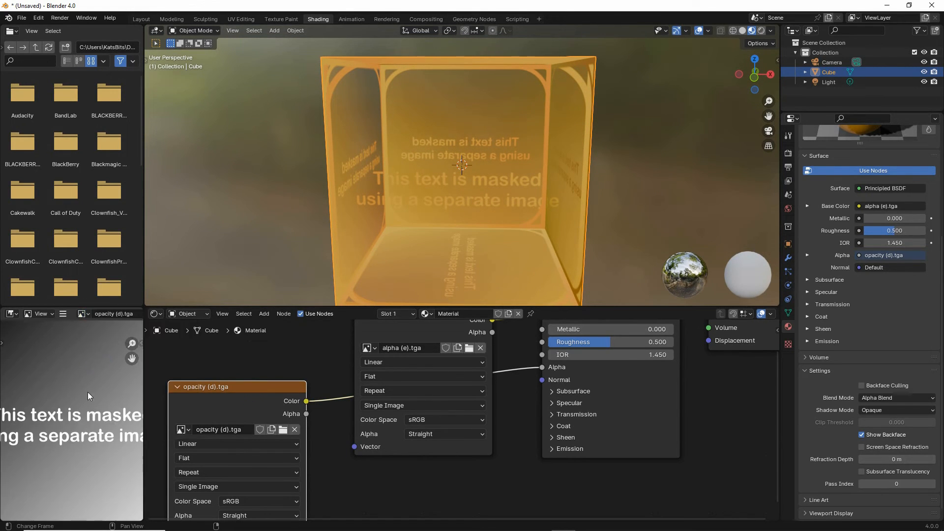